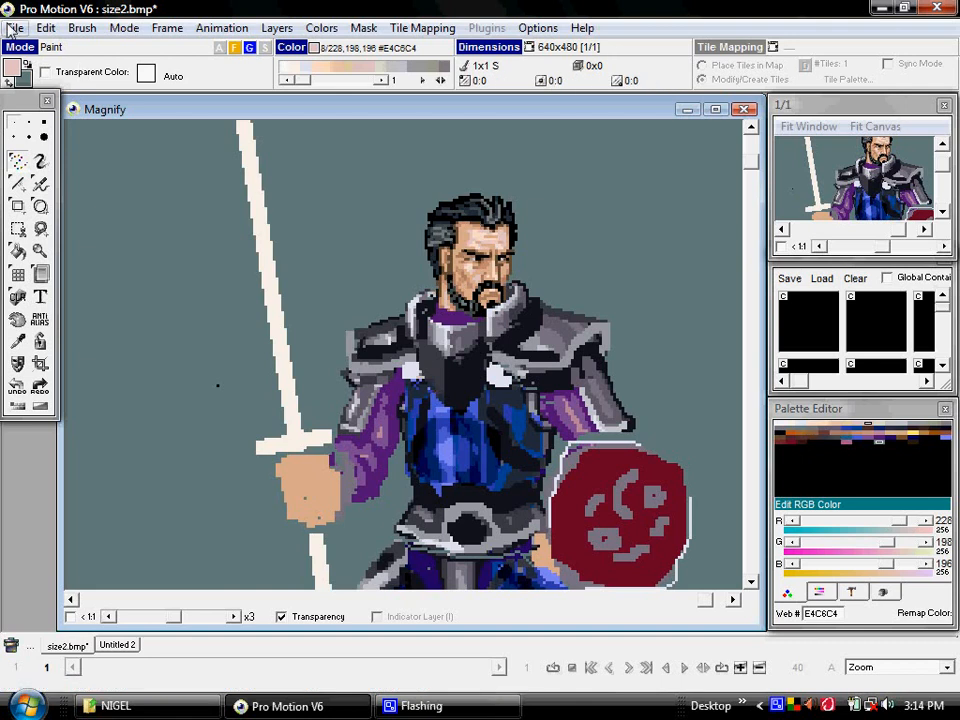
- Bring up the Preferences dialog from the File menu
left_click(16, 28)
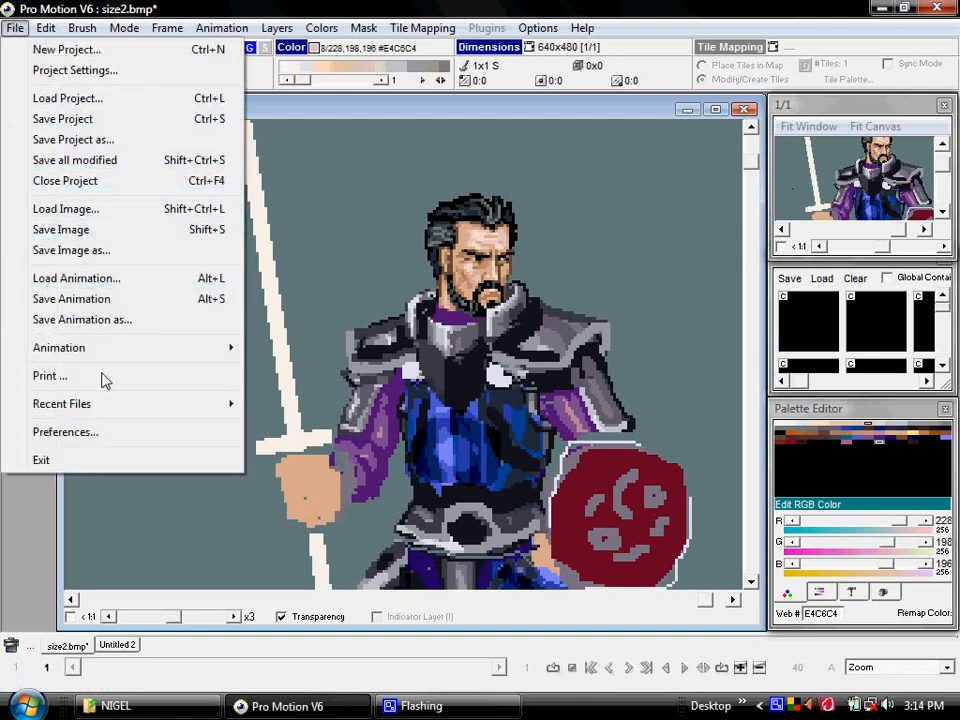
left_click(64, 432)
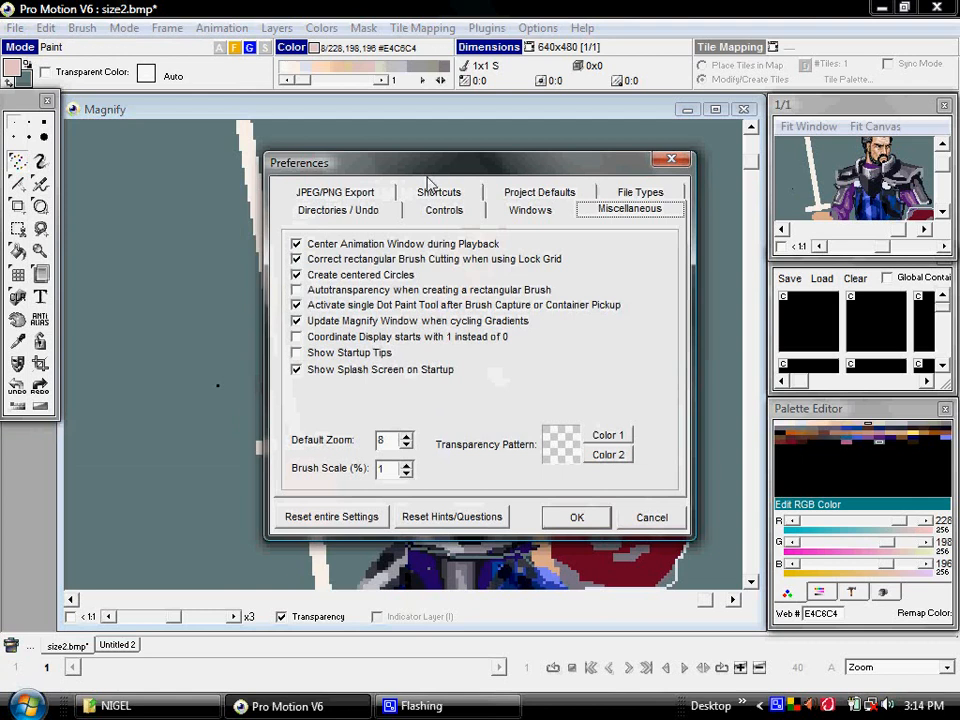
- Browse the Shortcuts list down to Next Tile and Previous Gradient, then accept with OK
left_click(438, 192)
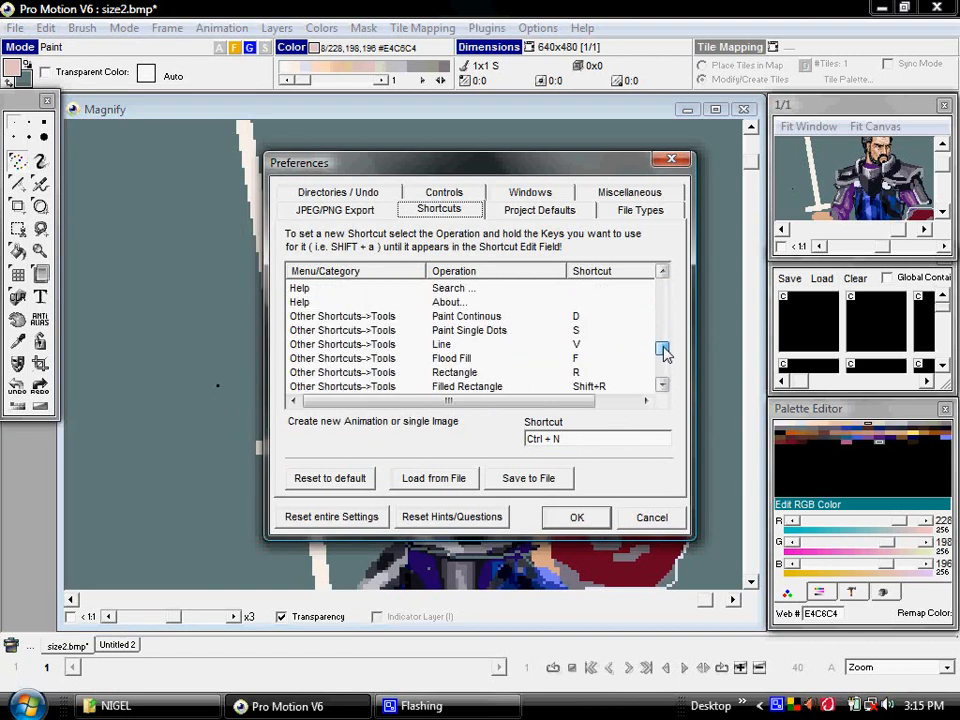
left_click(664, 360)
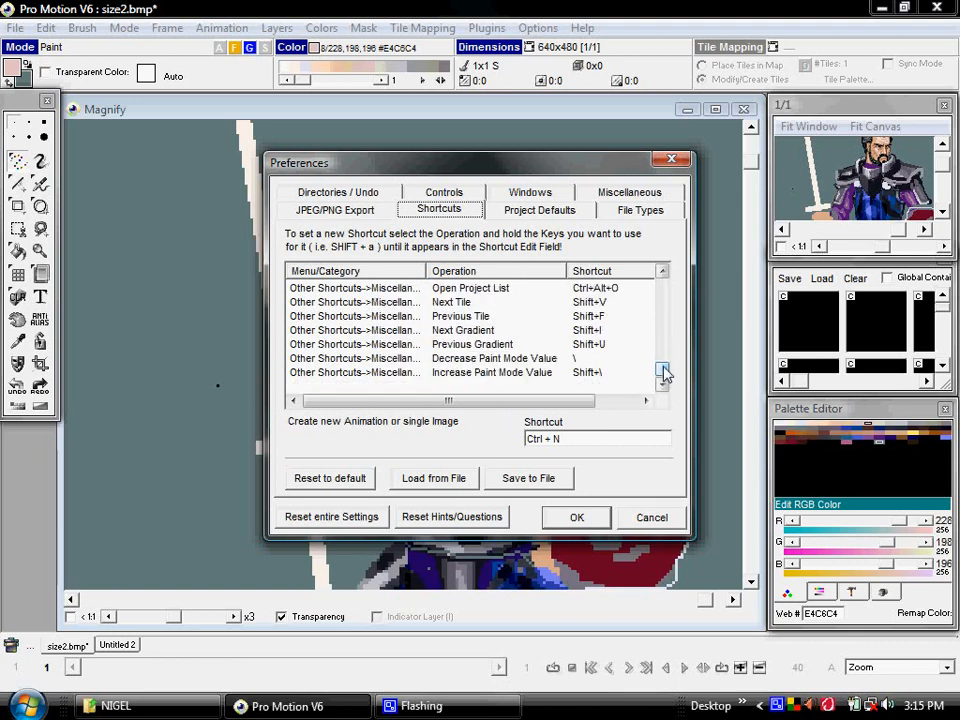
left_click(662, 304)
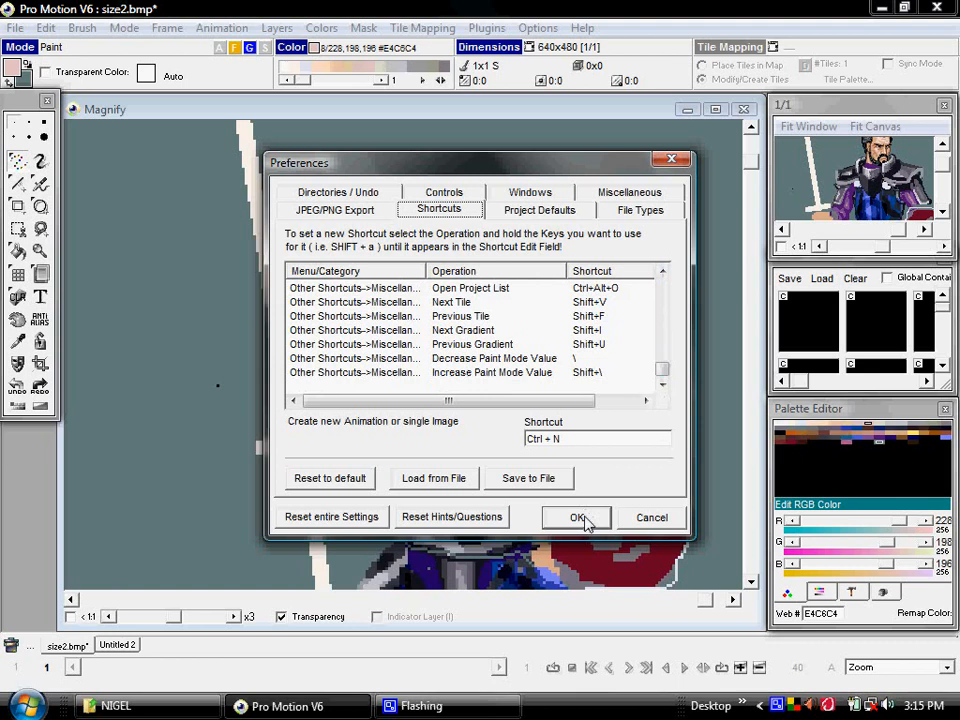
left_click(576, 516)
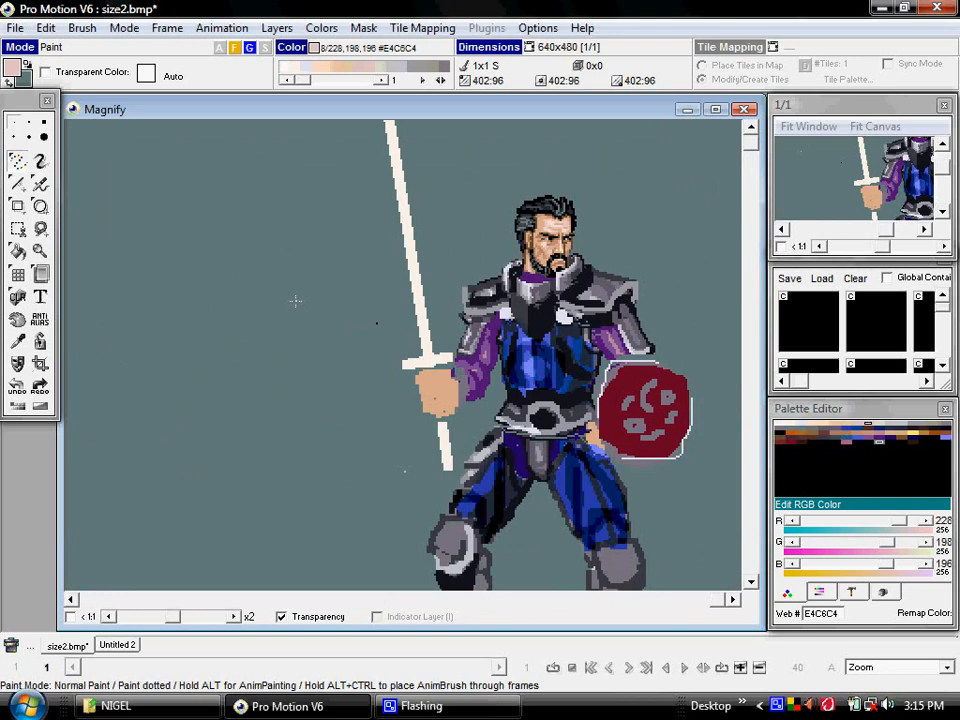
mouse_move(296, 188)
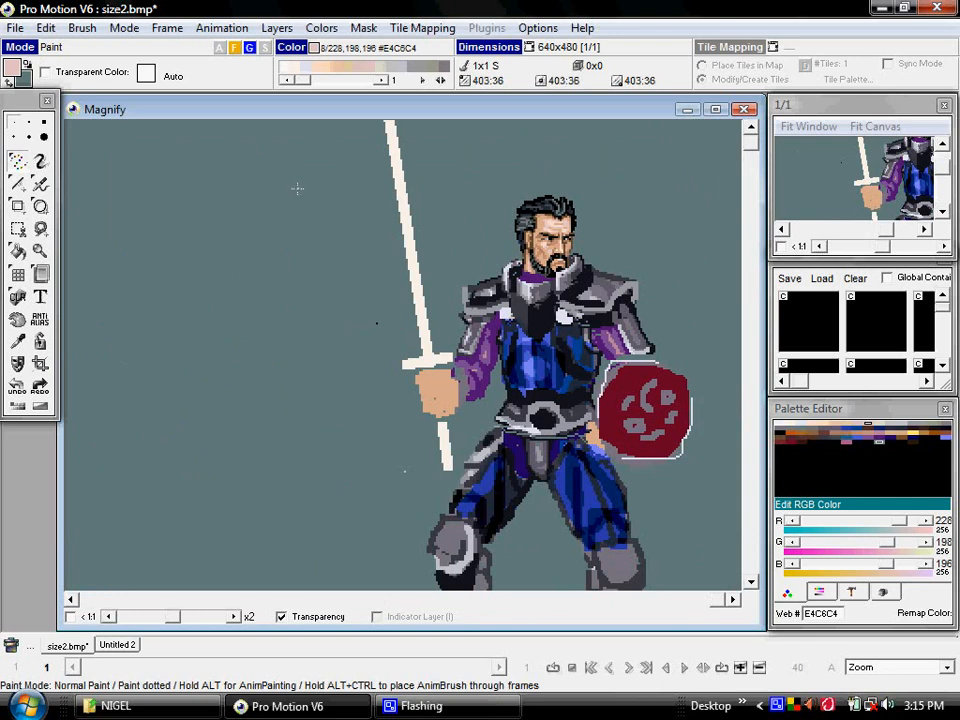
mouse_move(316, 242)
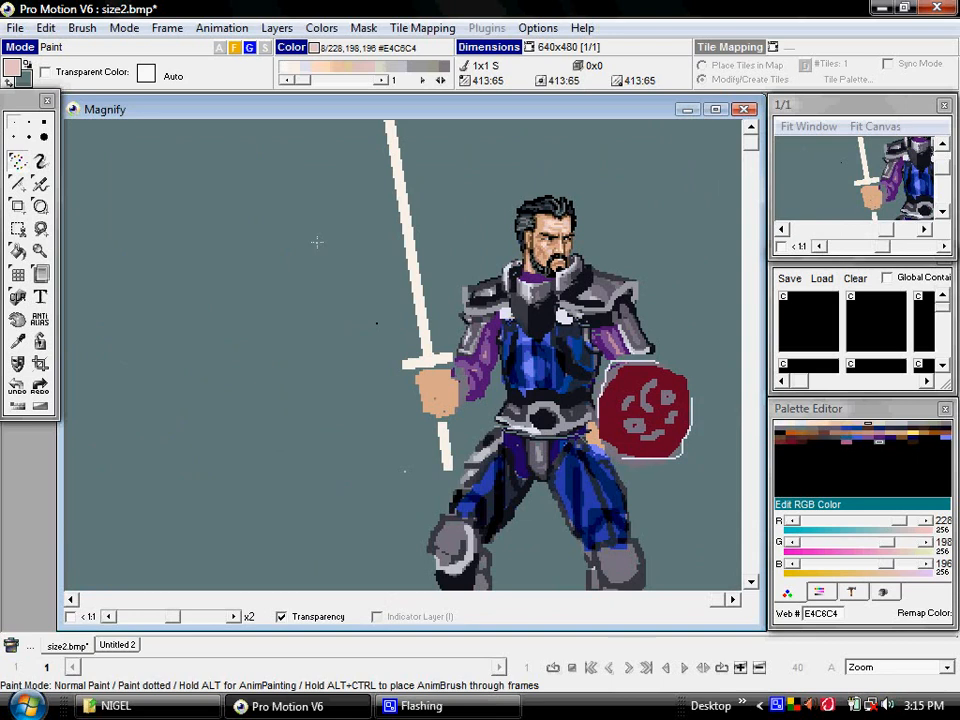